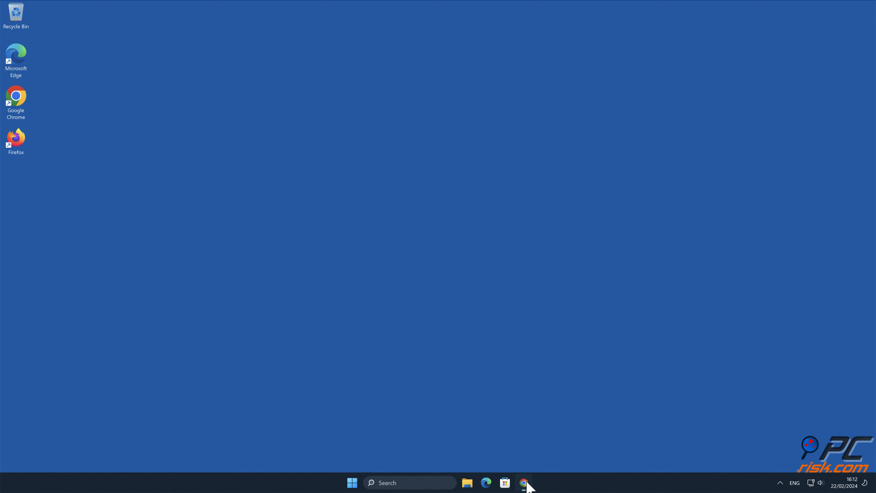
Launch Chrome and allow plaucratertleed.com to send notifications.
left_click(524, 483)
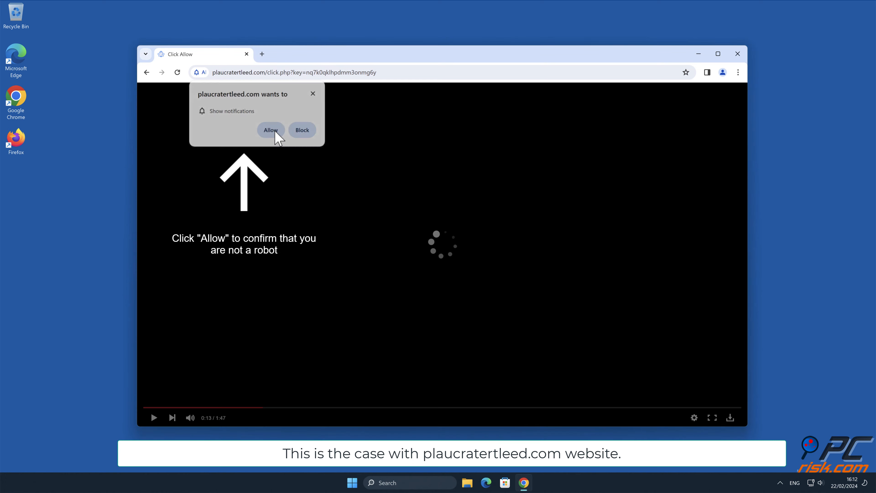
left_click(271, 130)
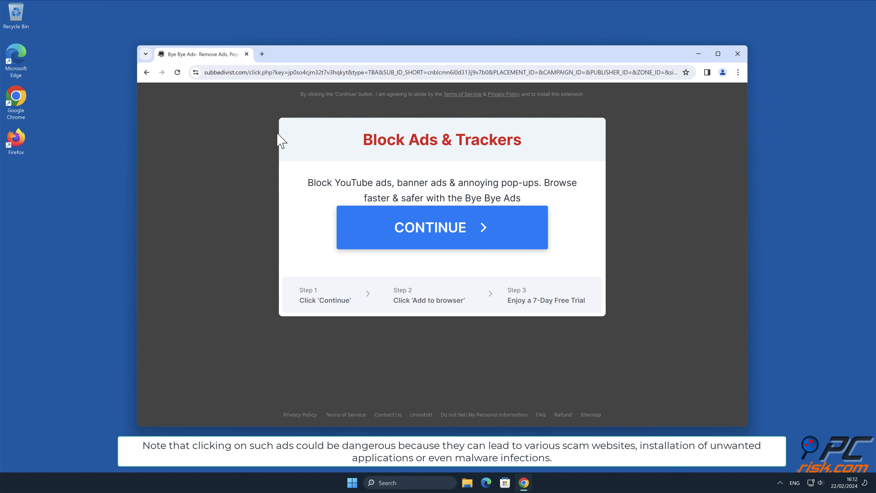
Close the Chrome window showing the Bye Bye Ads page.
left_click(737, 54)
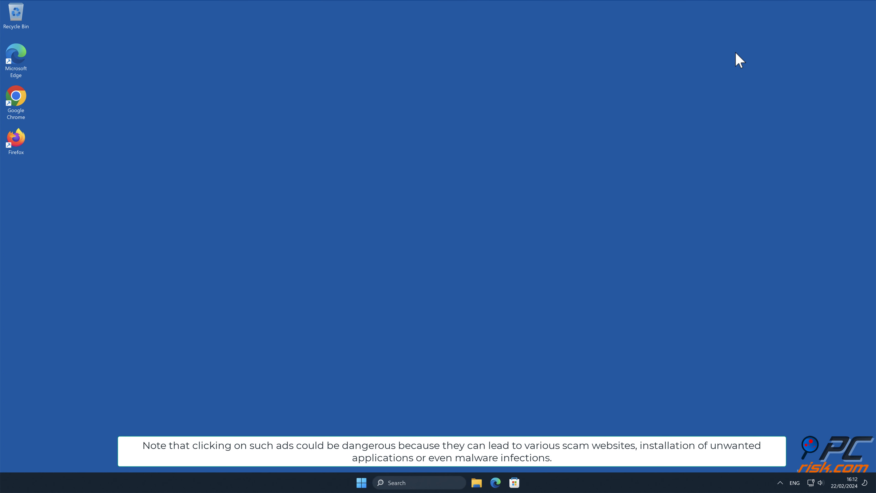
mouse_move(819, 42)
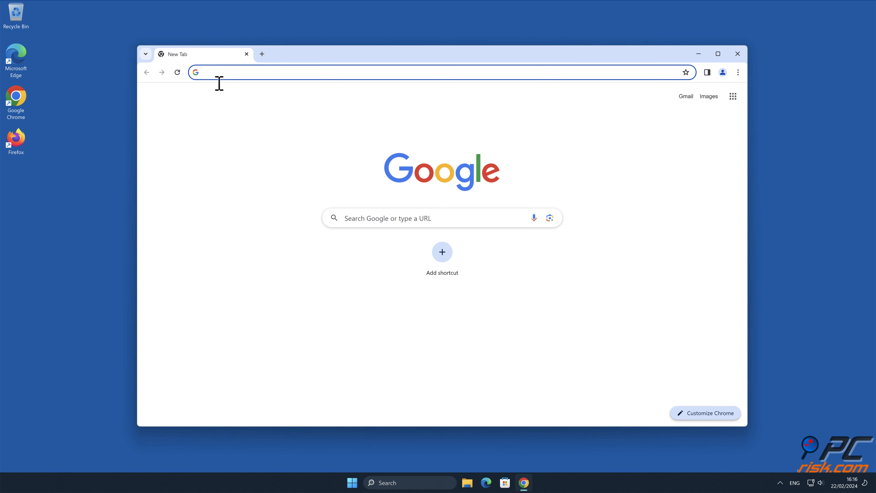
type("www.c")
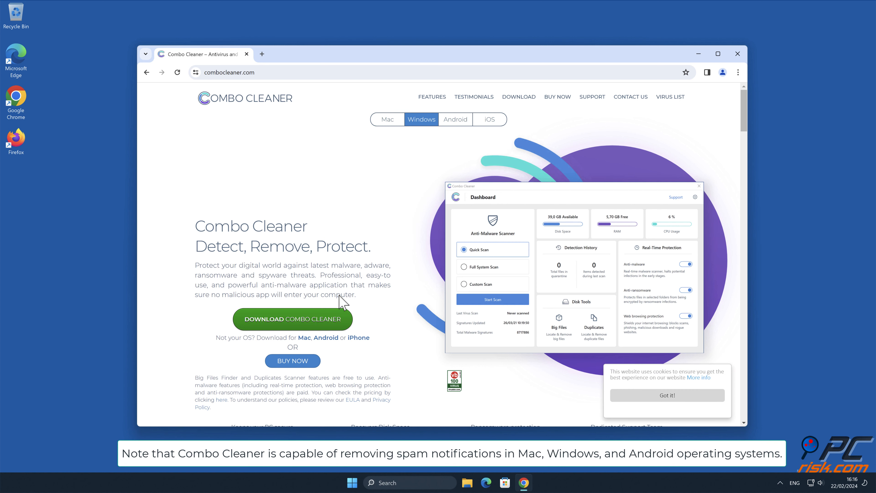
left_click(292, 319)
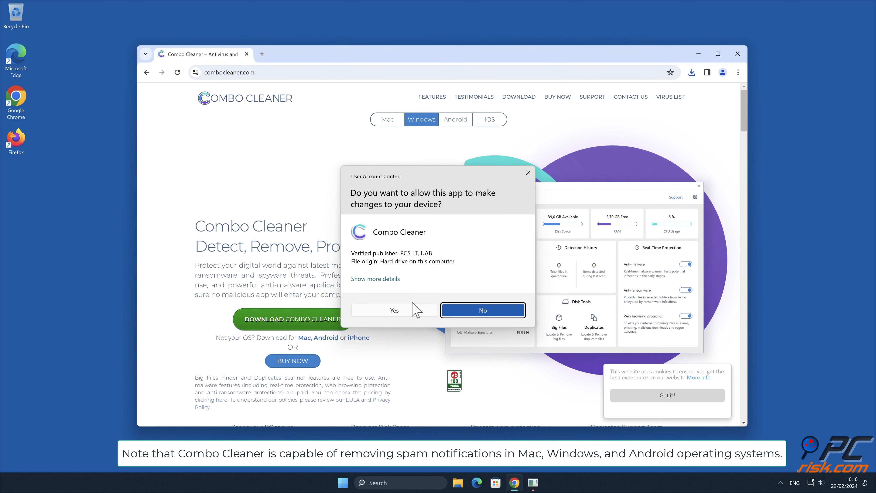
Approve the UAC prompt, run the InstallShield Wizard and finish to launch Combo Cleaner.
left_click(394, 311)
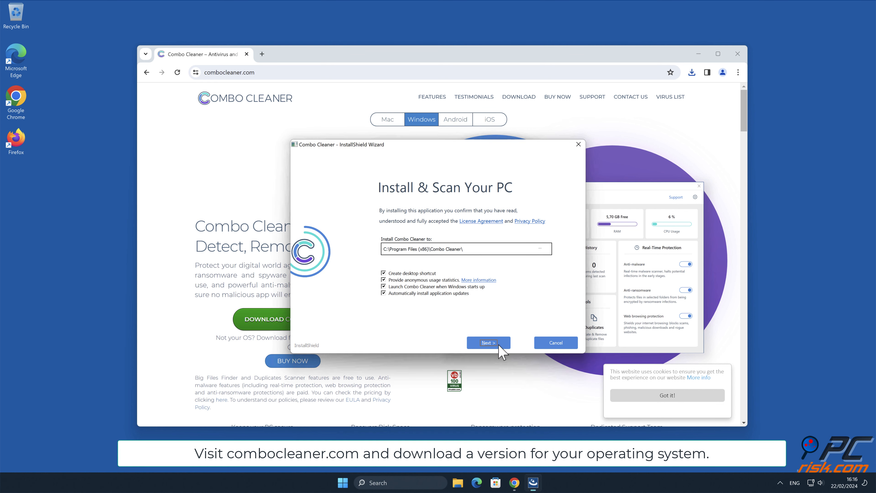
left_click(489, 342)
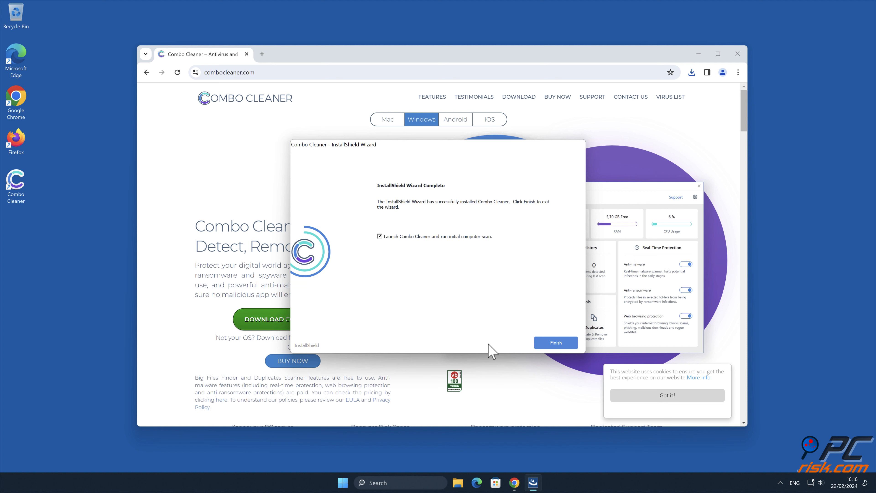
left_click(556, 343)
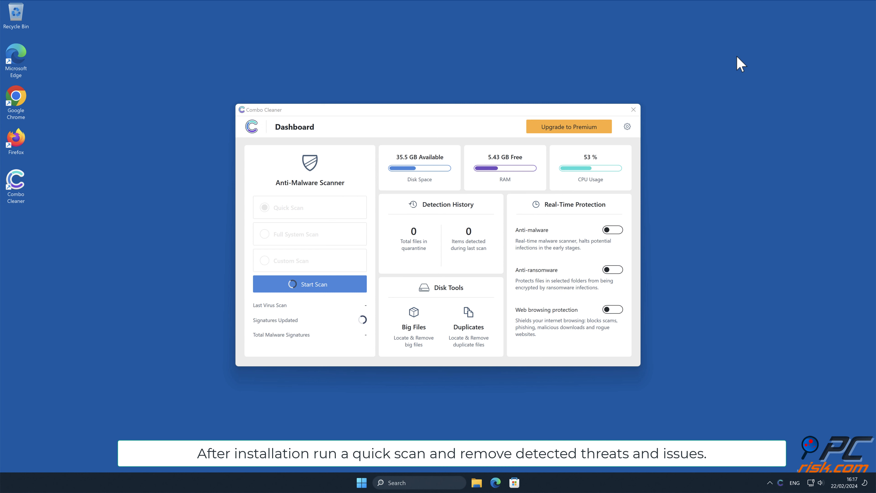
Scan the computer, start removal and activate Combo Cleaner with a product key.
left_click(310, 284)
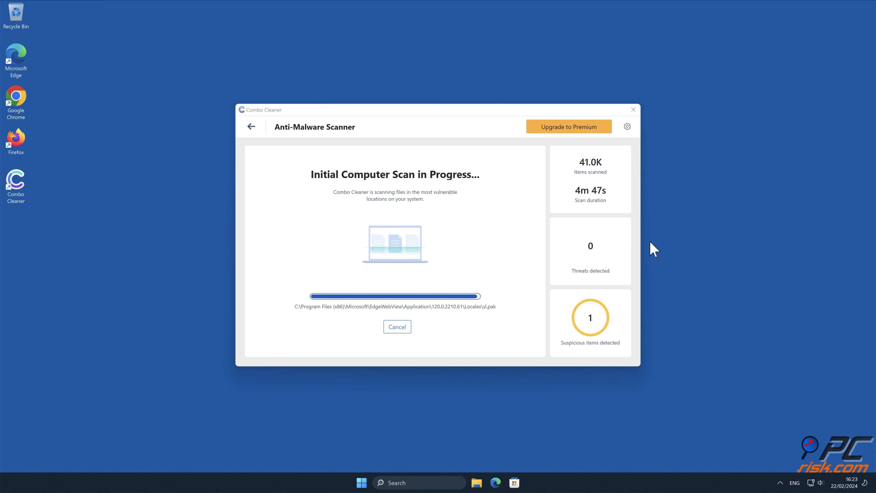
left_click(569, 126)
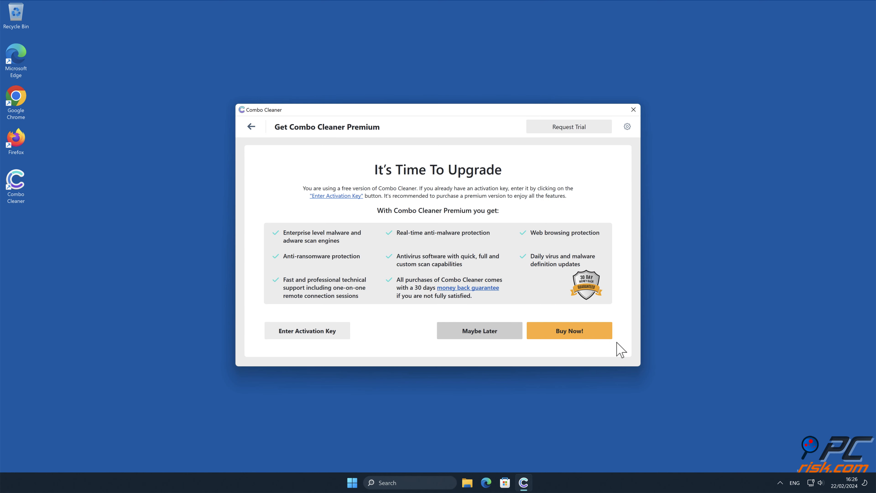
left_click(307, 331)
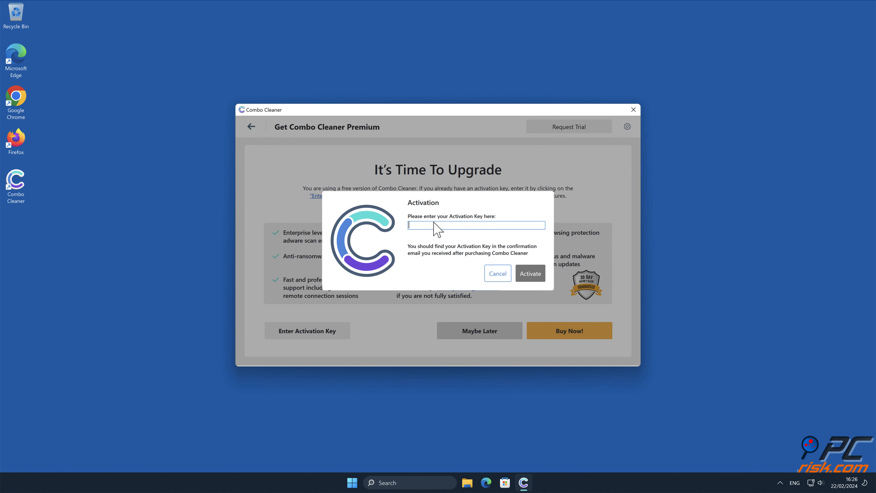
left_click(530, 273)
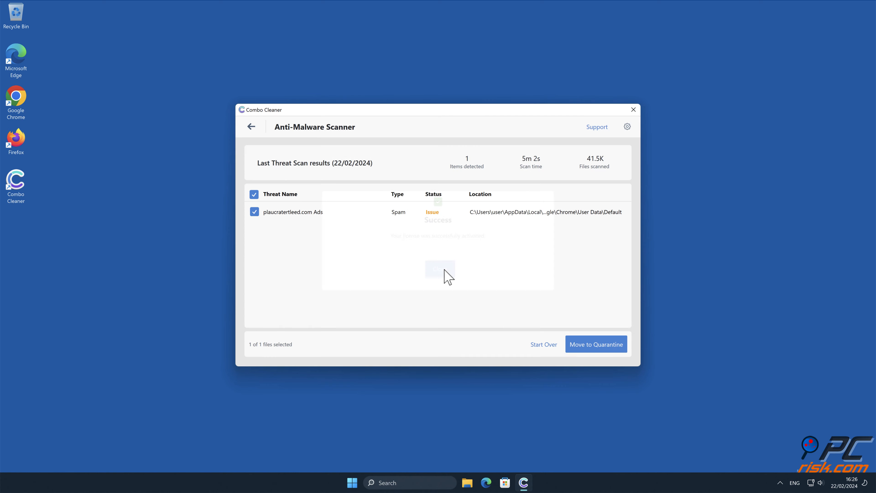
left_click(596, 344)
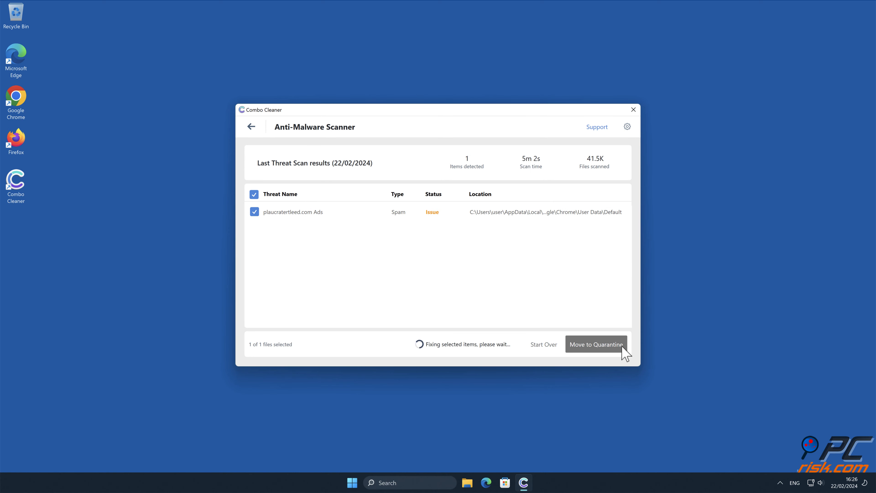
Quarantine the detected plaucratertleed.com spam item and close the scan summary.
left_click(596, 344)
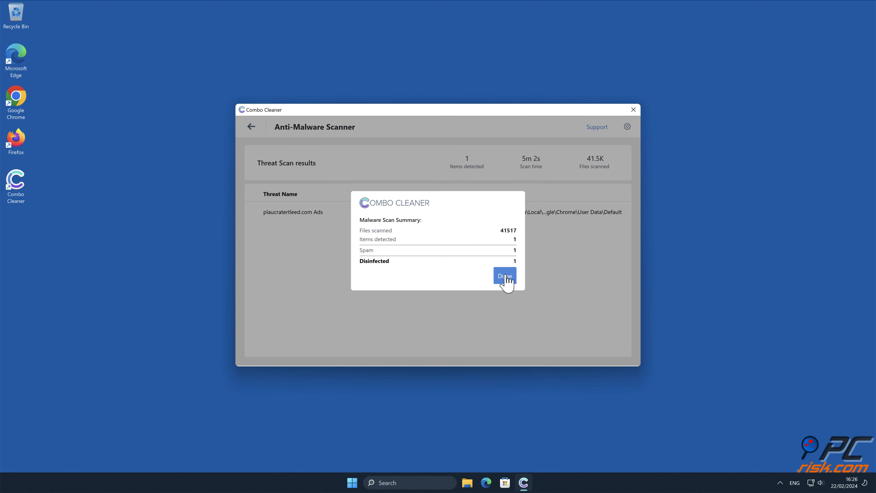
left_click(505, 275)
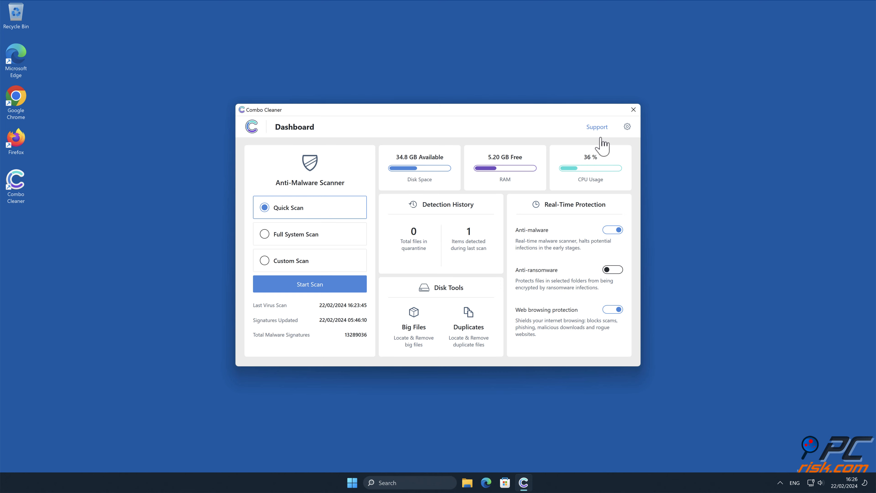
Close the Combo Cleaner window.
left_click(633, 109)
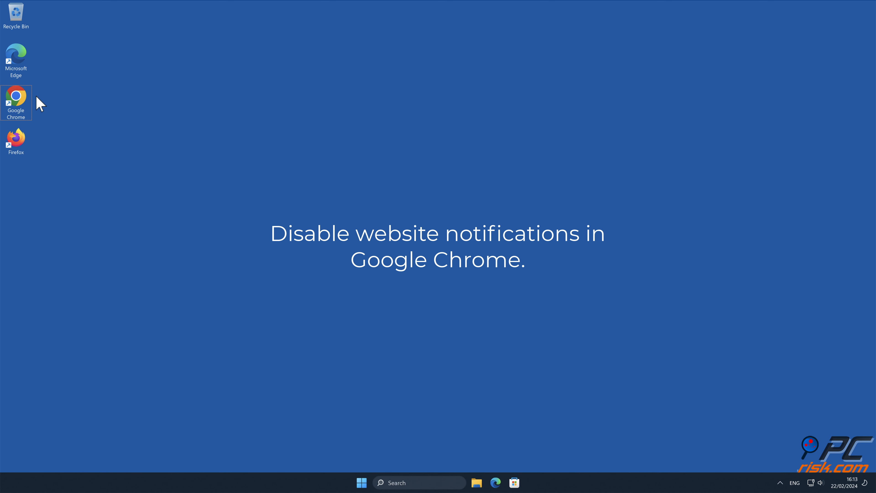
Launch Chrome and go to Settings > Privacy and security notification settings.
double_click(16, 98)
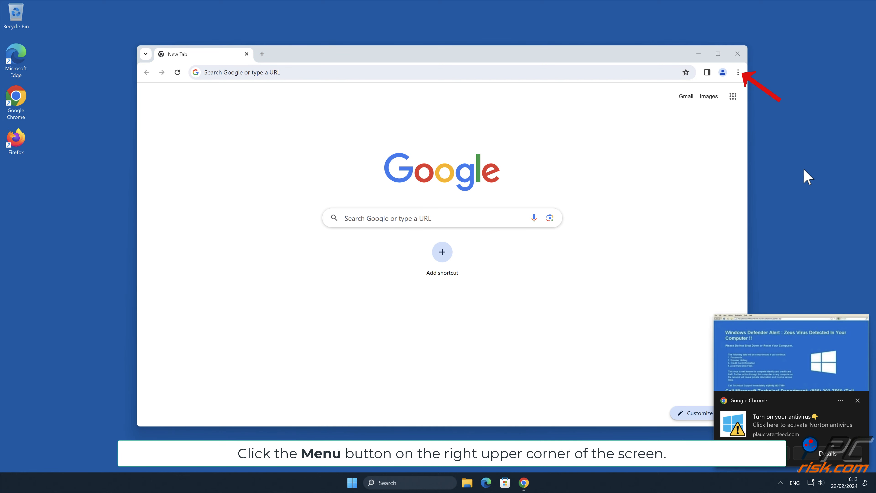
left_click(738, 72)
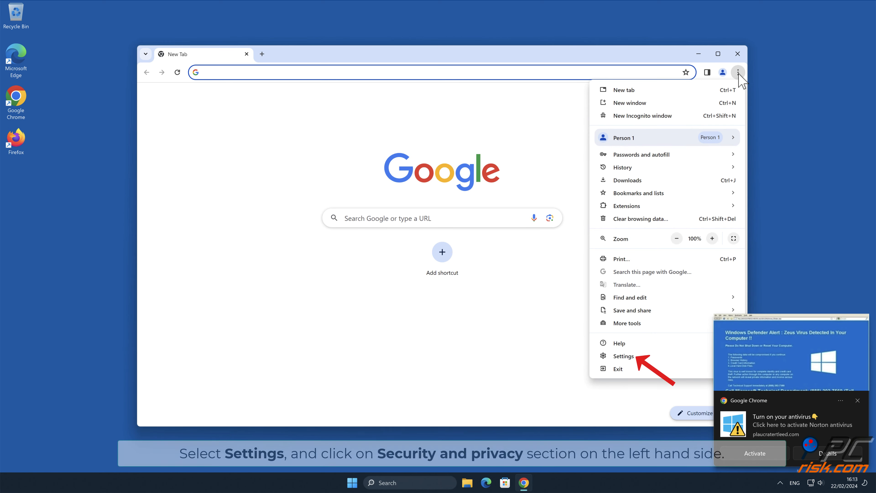
left_click(624, 356)
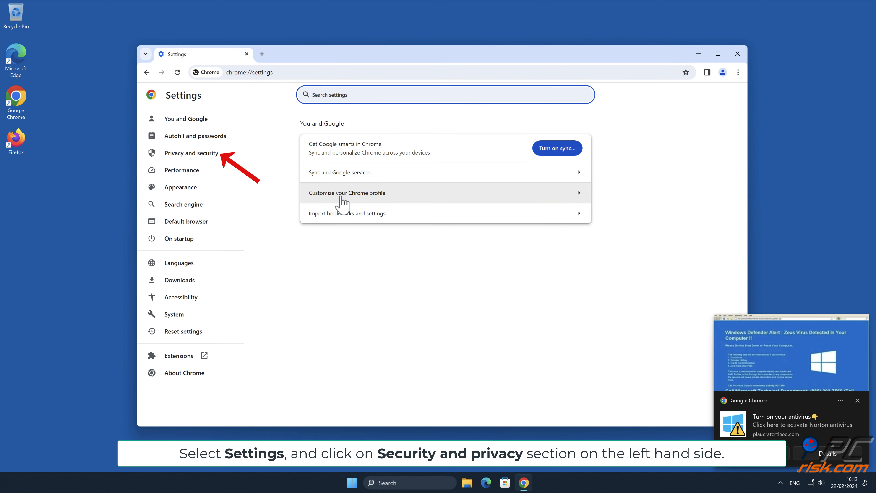
left_click(191, 153)
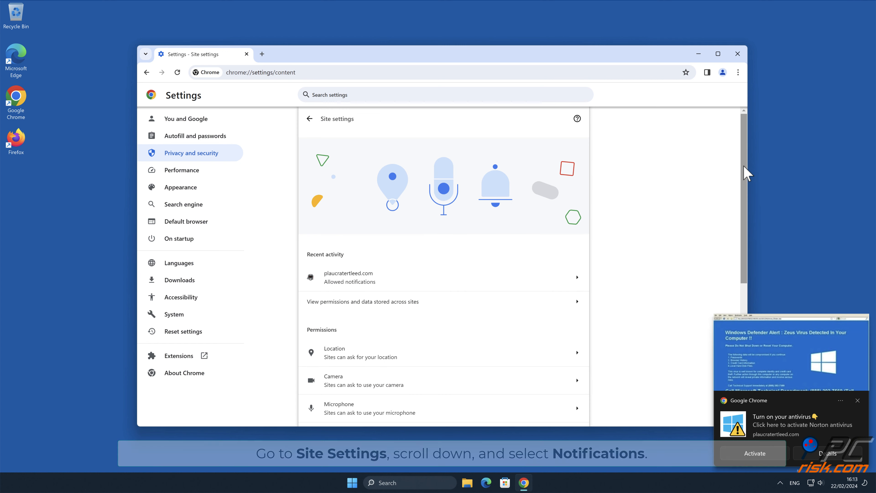
scroll("down", 3)
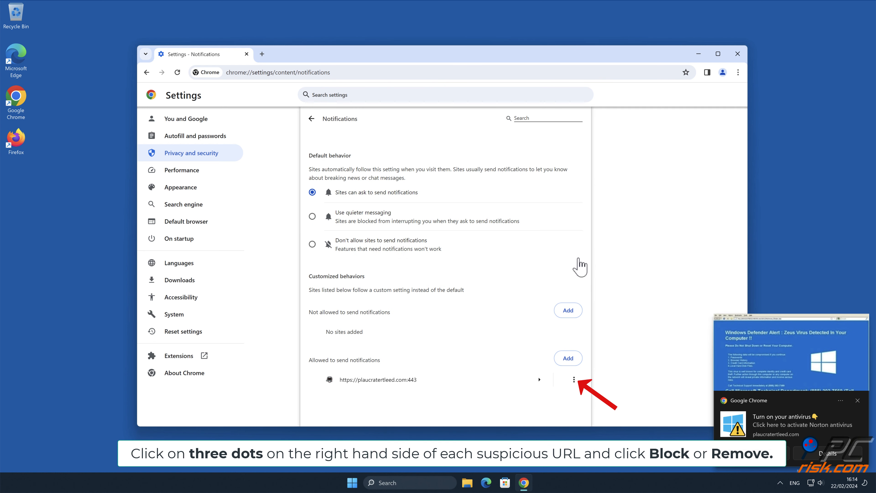
Remove plaucratertleed.com from the allowed-notification sites and close Chrome.
left_click(574, 379)
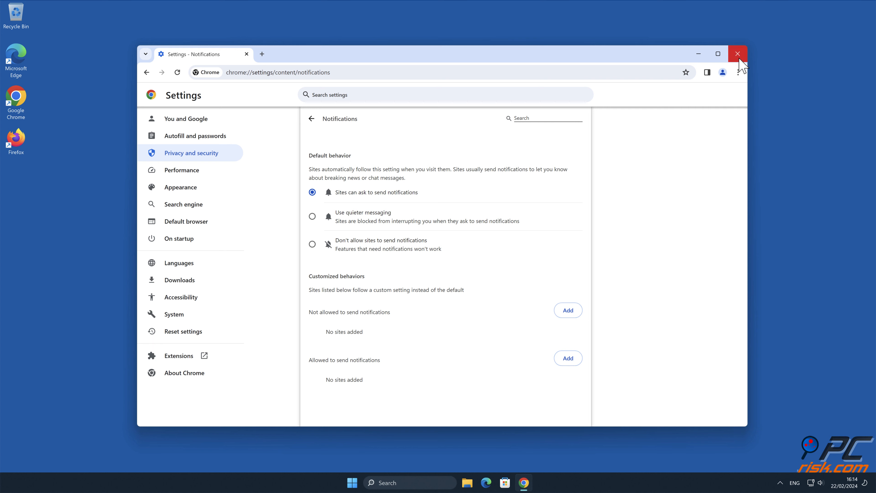
left_click(737, 54)
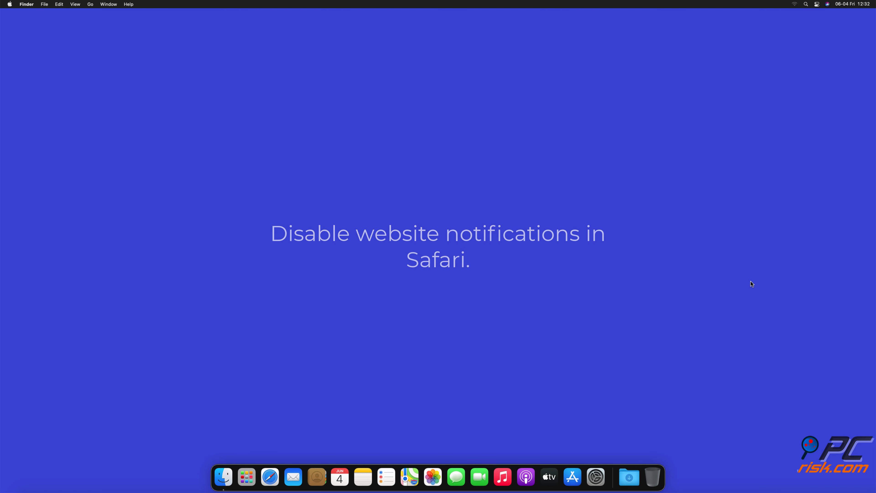
Launch Safari and show the Websites > Notifications permissions in Settings.
left_click(269, 477)
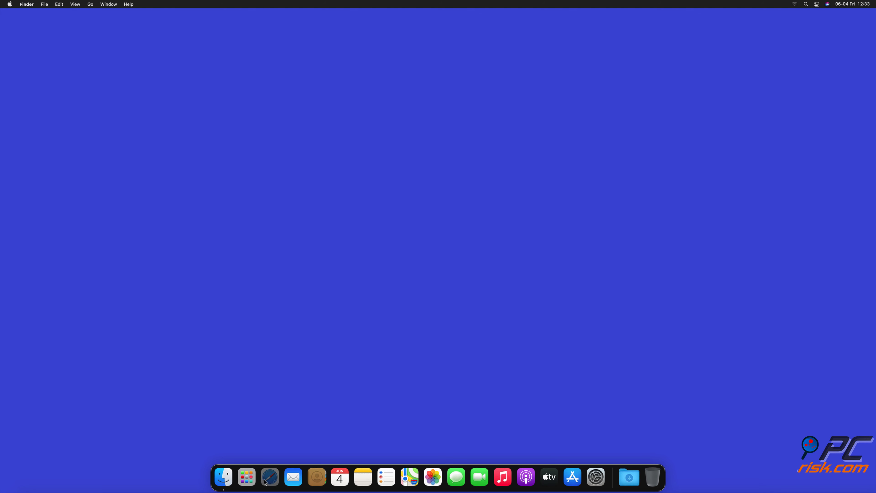
left_click(270, 479)
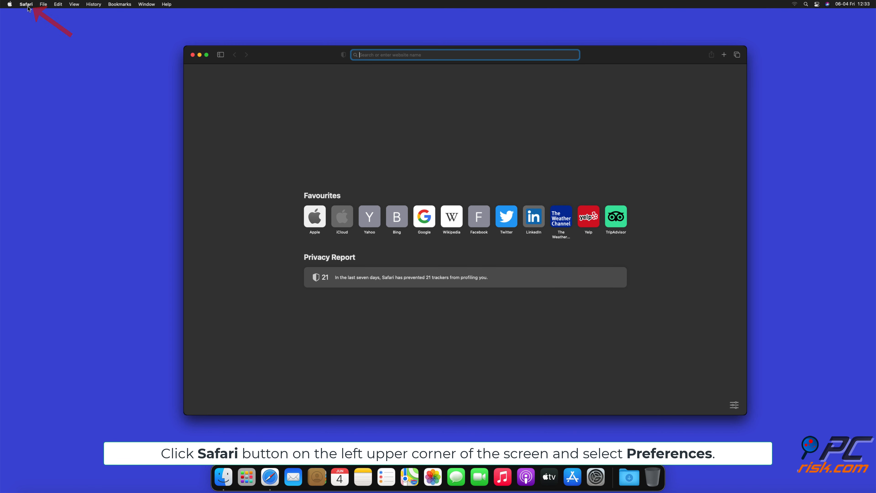
left_click(26, 4)
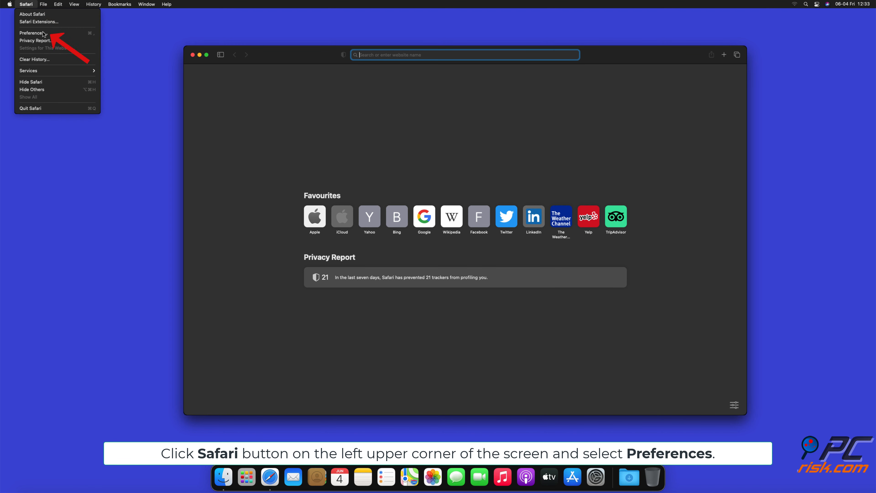
left_click(32, 32)
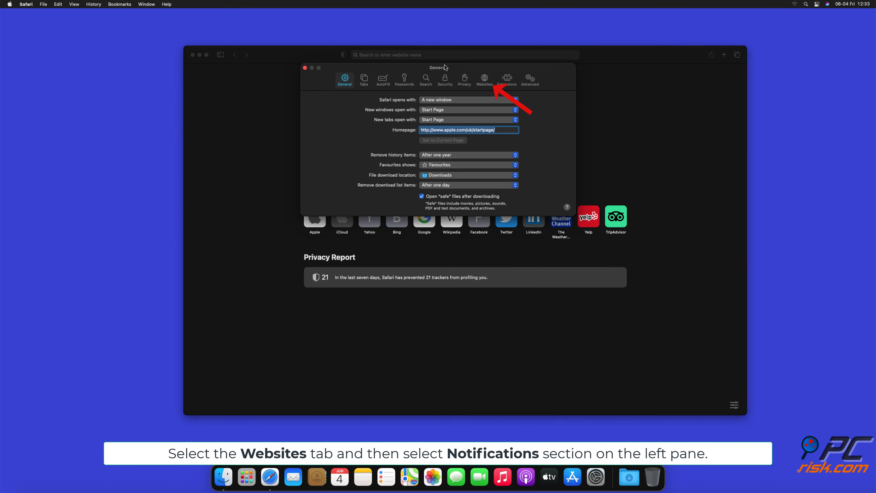
left_click(485, 79)
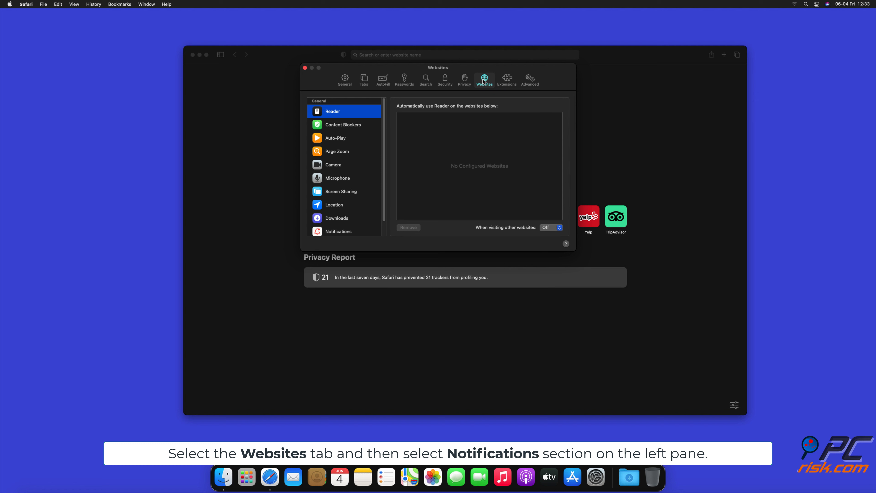
scroll("down", 3)
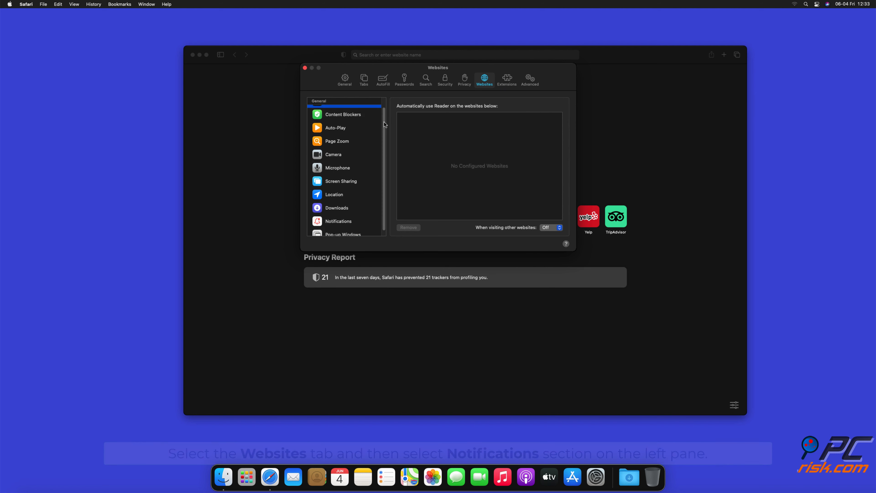
left_click(338, 221)
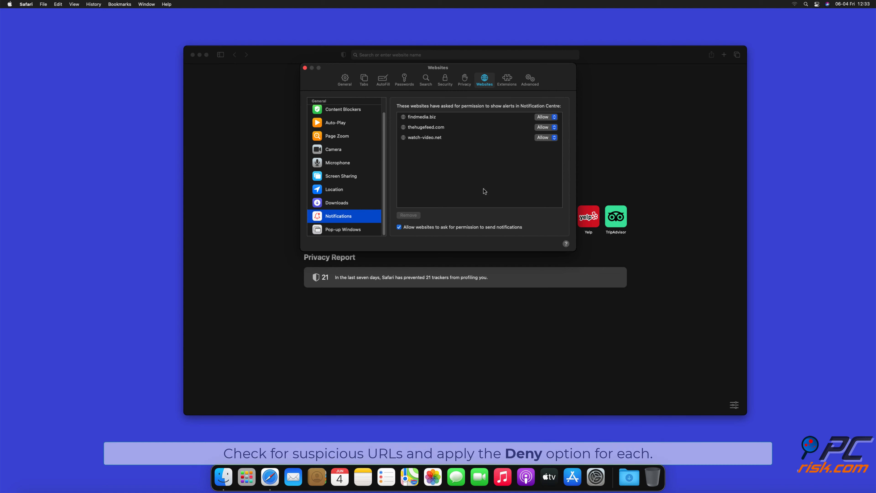
Set findmedia.biz and watch-video.net notifications to Deny and close Settings.
left_click(546, 117)
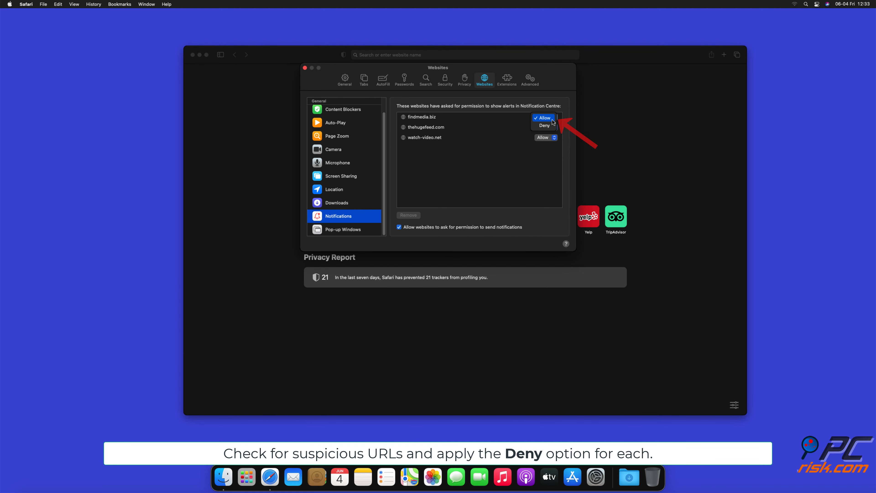
left_click(544, 125)
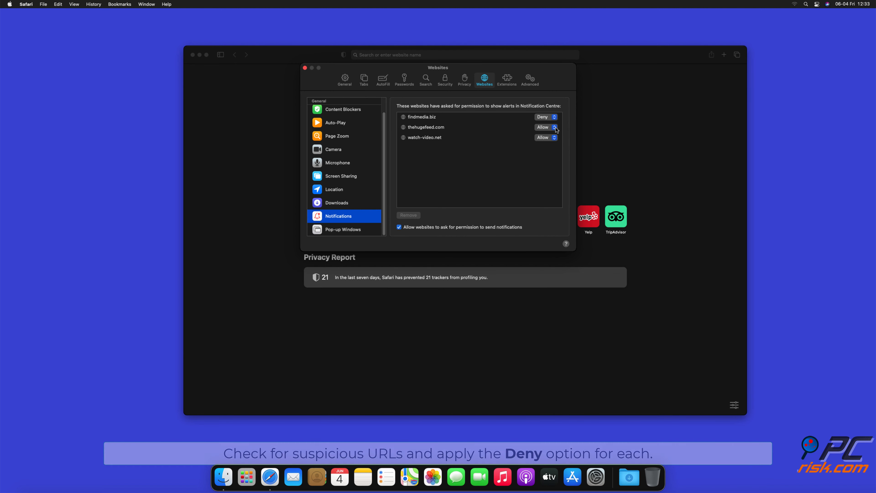
left_click(554, 137)
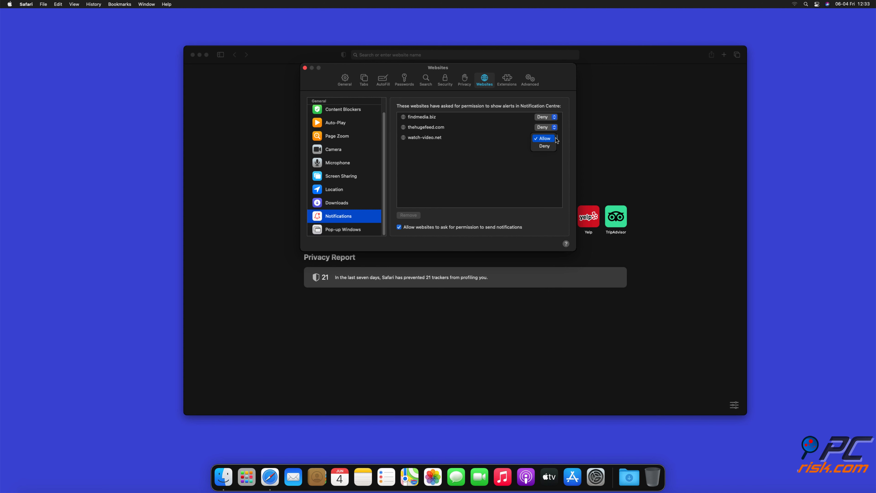
left_click(544, 146)
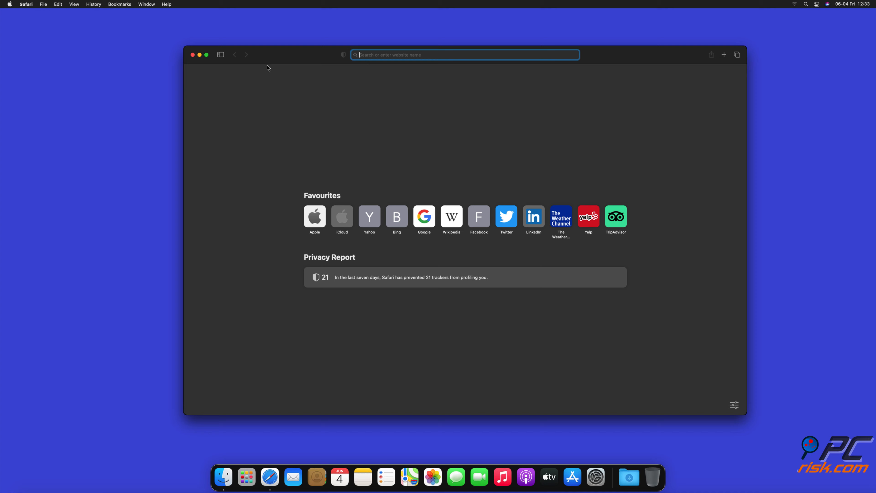
left_click(192, 55)
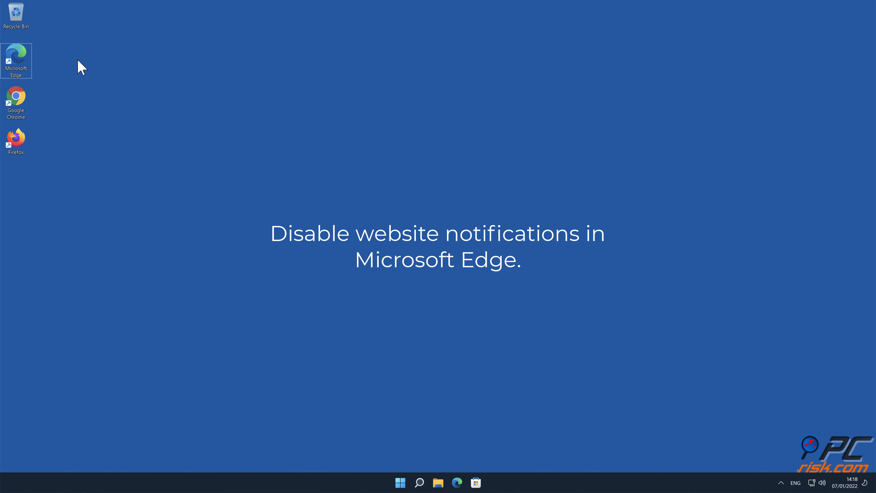
Launch Microsoft Edge and go to its Settings from the main menu.
double_click(16, 55)
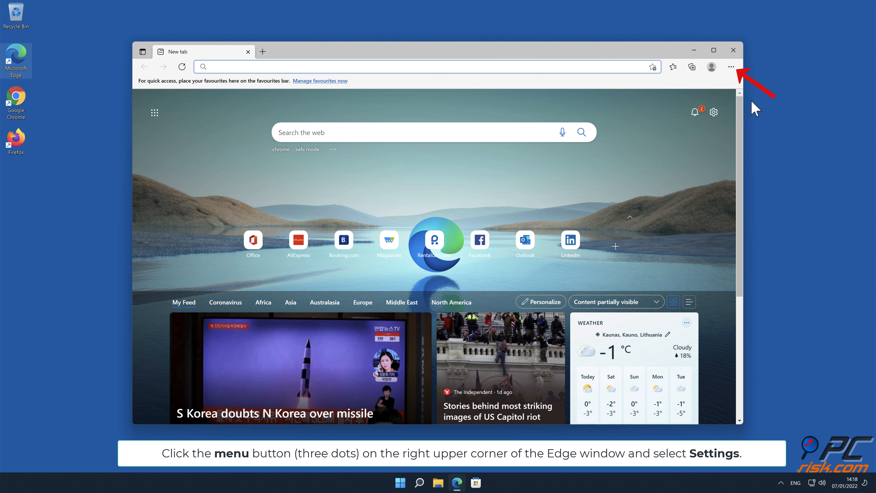
left_click(731, 66)
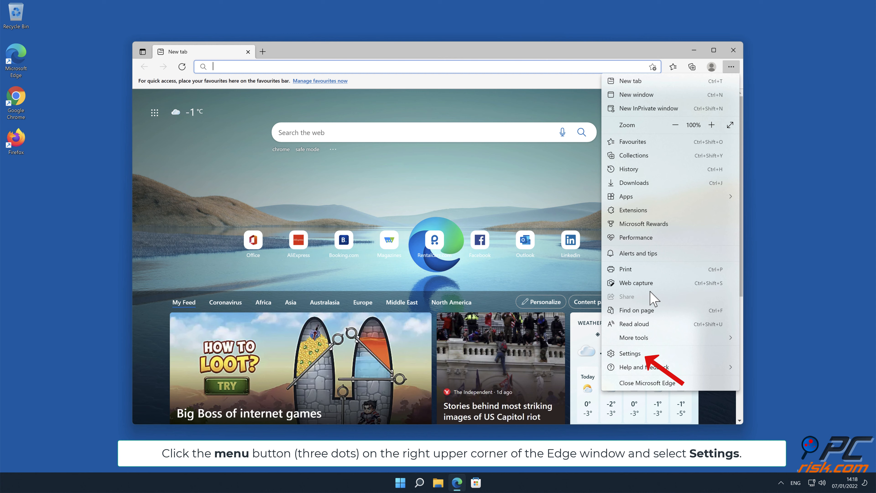
left_click(630, 353)
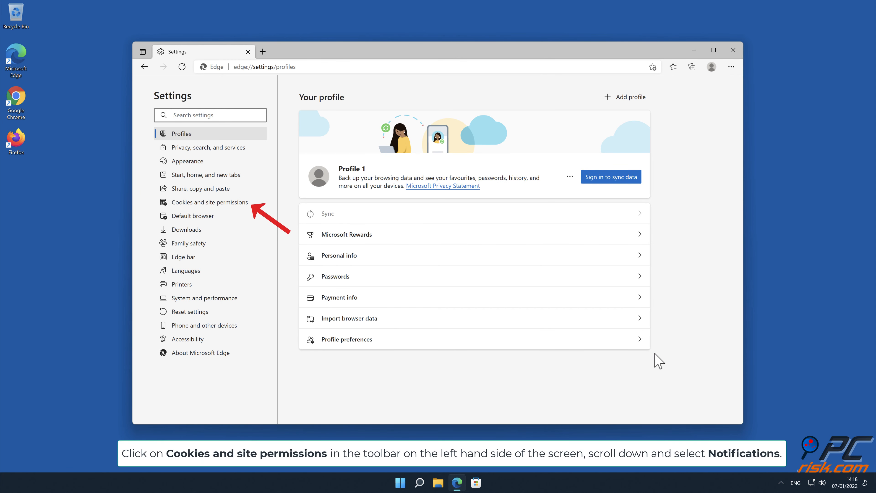
mouse_move(337, 253)
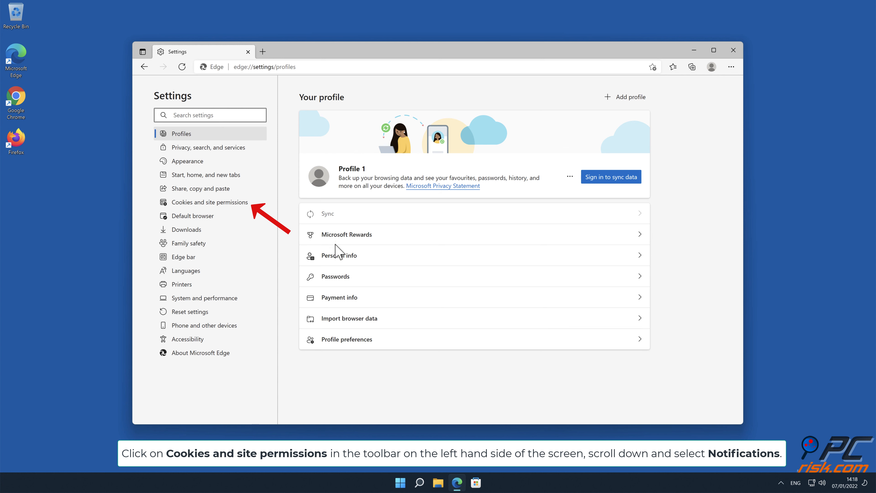
Show Cookies and site permissions scrolled to the Notifications entry.
left_click(210, 203)
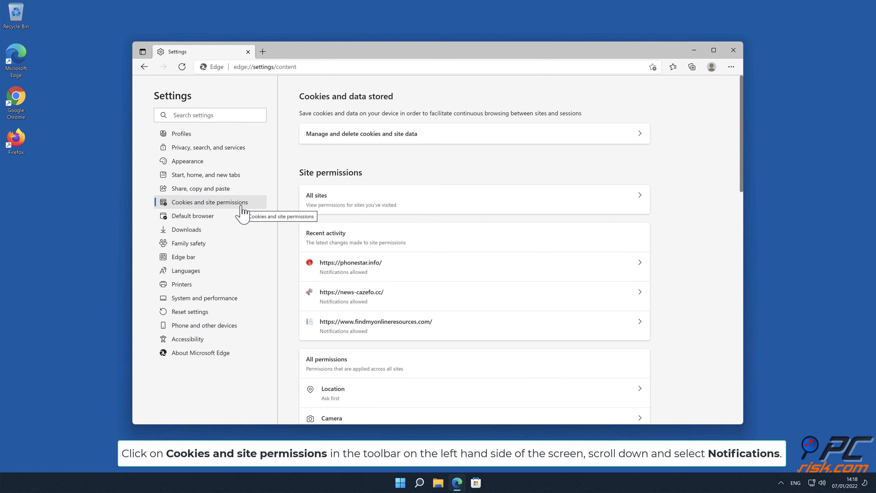
mouse_move(734, 147)
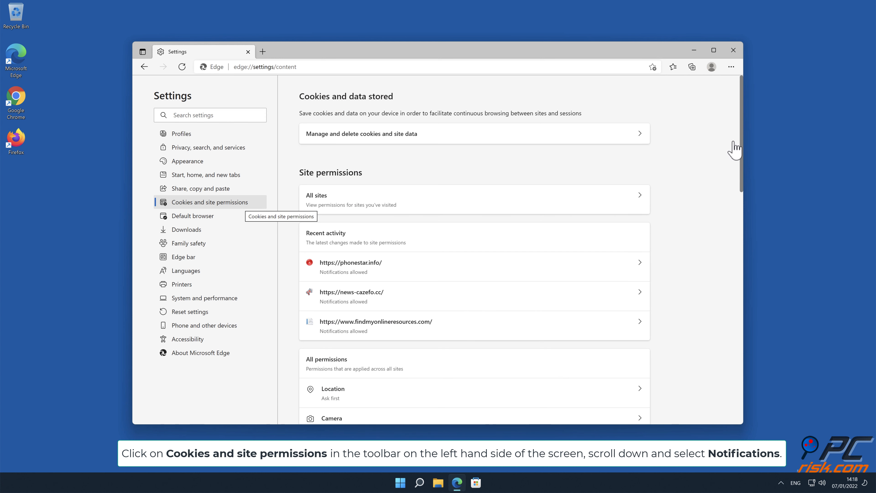
scroll("down", 3)
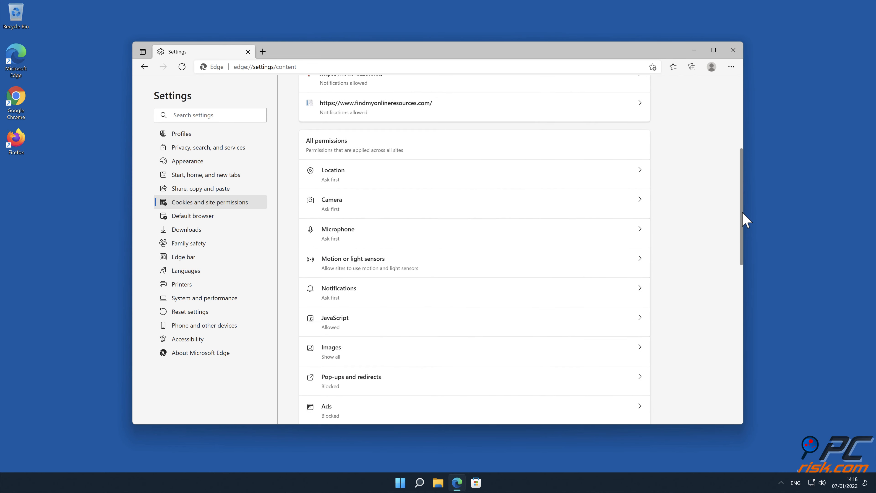
scroll("down", 3)
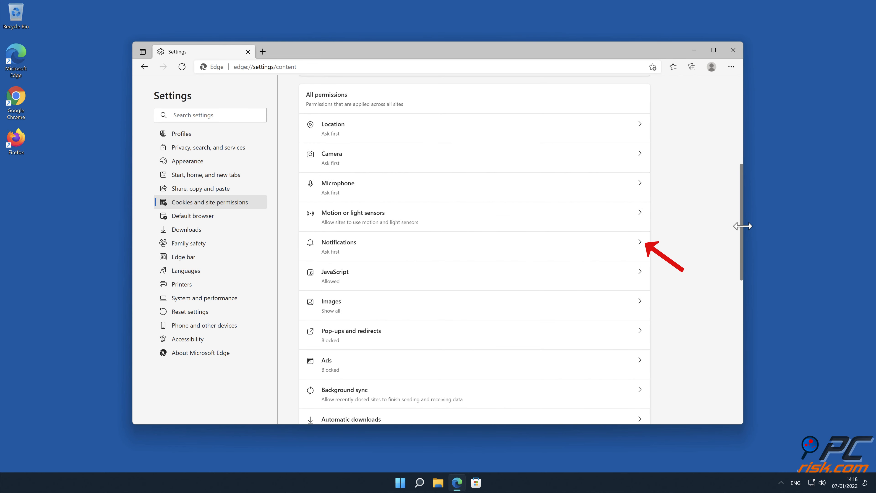
mouse_move(635, 242)
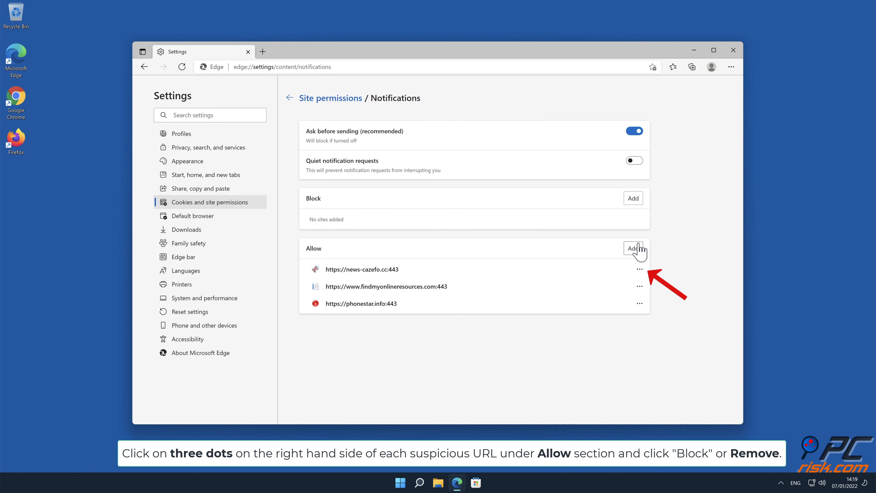
Remove news-cazefo.cc, findmyonlineresources.com and phonestar.info from Edge's notification Allow list.
left_click(639, 269)
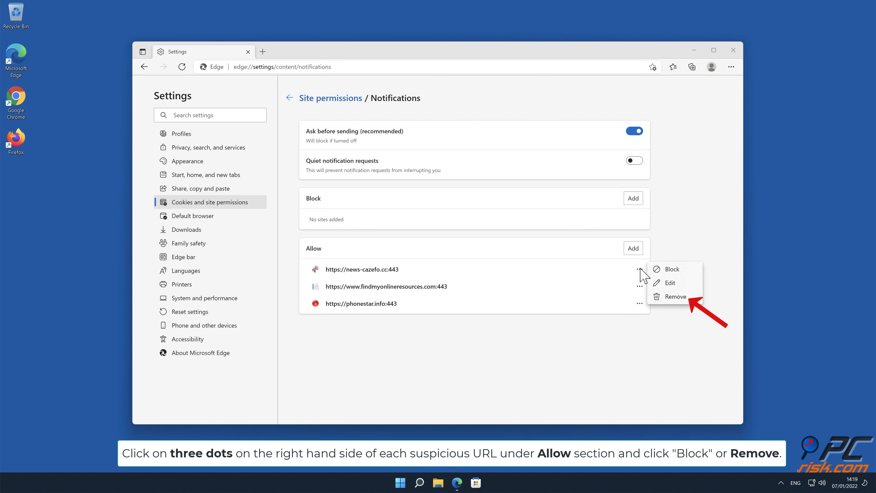
left_click(676, 296)
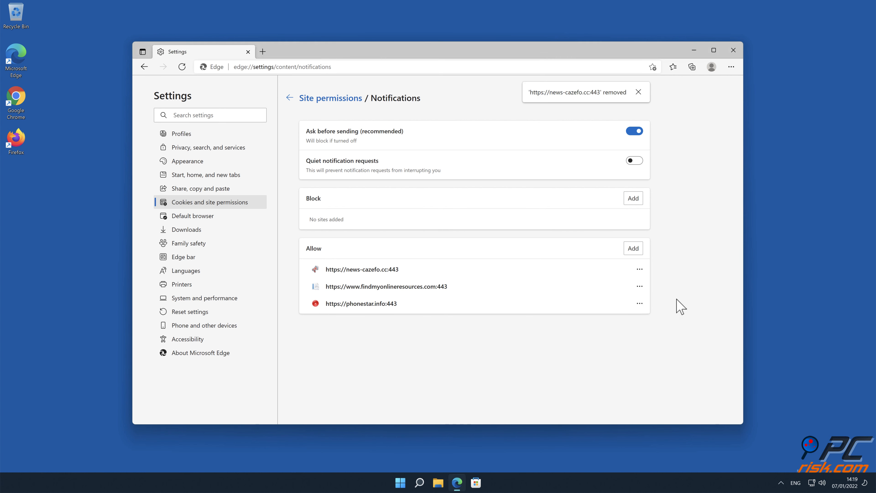
left_click(640, 269)
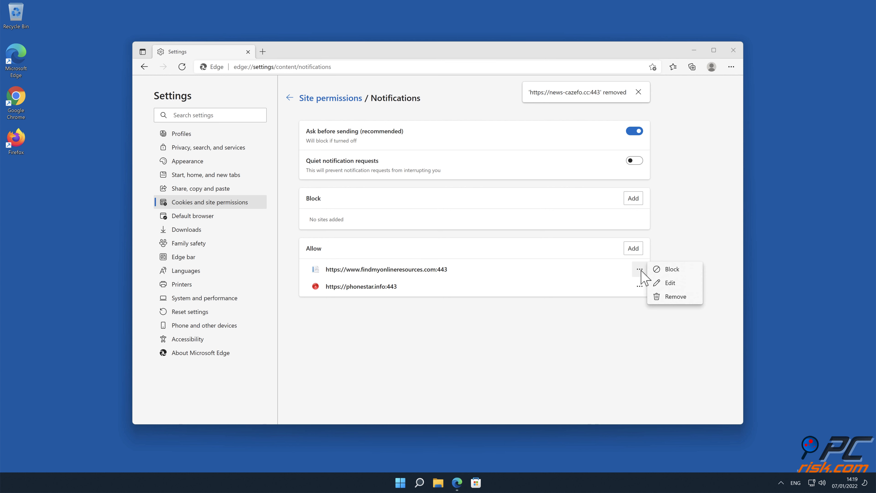
left_click(675, 296)
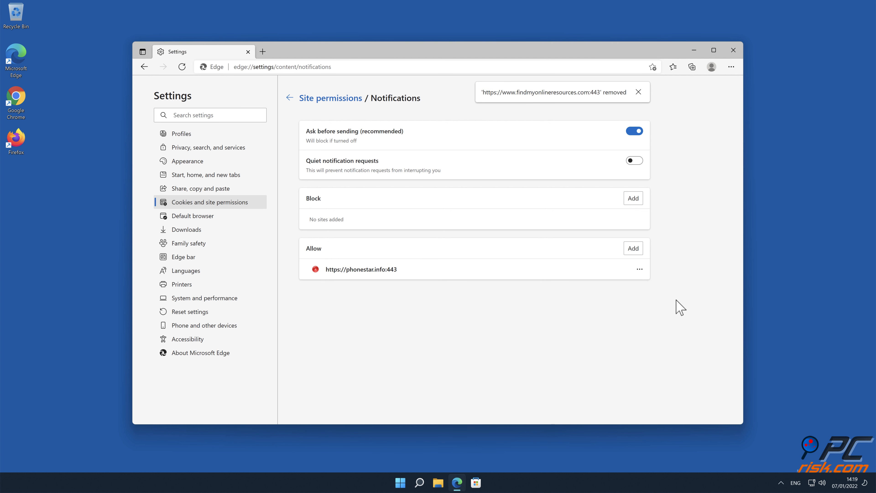
left_click(639, 269)
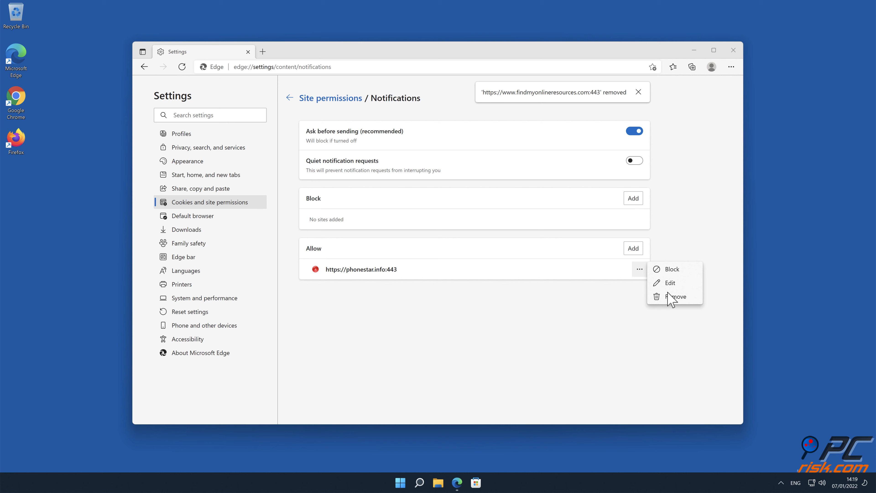
left_click(676, 297)
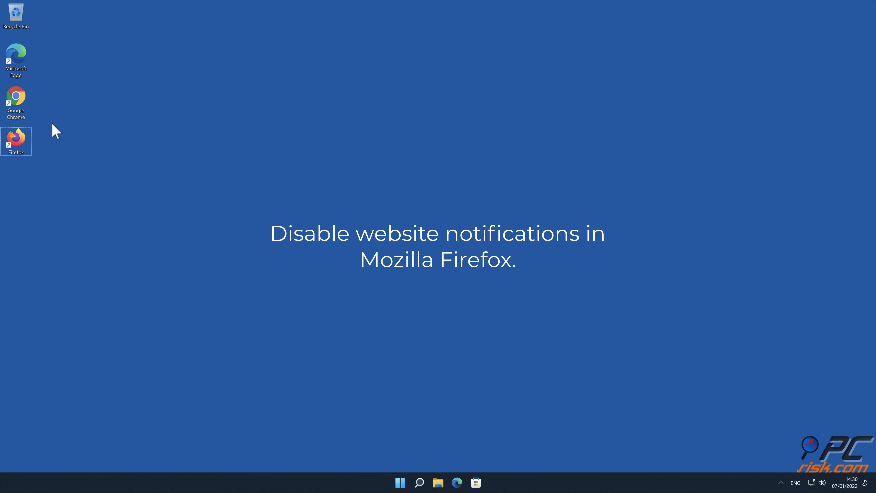
Launch Firefox from the desktop shortcut and reach its Settings page via the main menu.
double_click(15, 138)
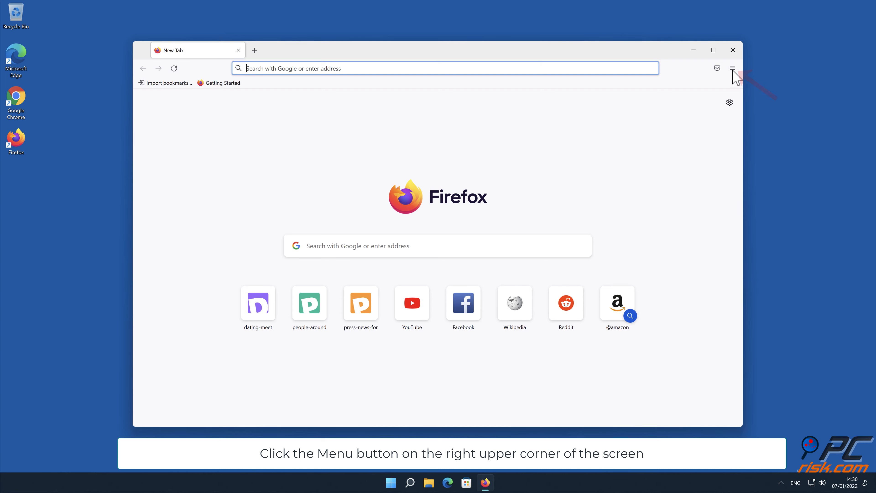
left_click(732, 68)
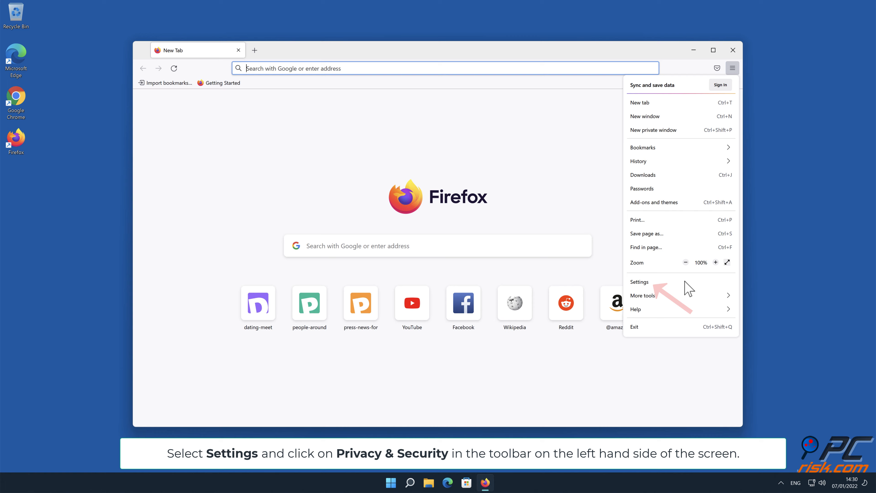
left_click(639, 282)
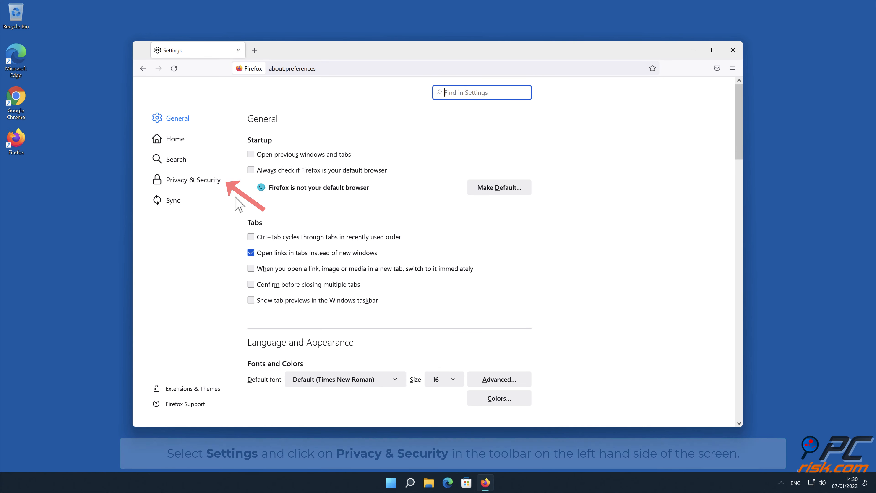
Show Firefox's Notification Permissions window from Privacy & Security, listing the three allowed sites.
left_click(193, 179)
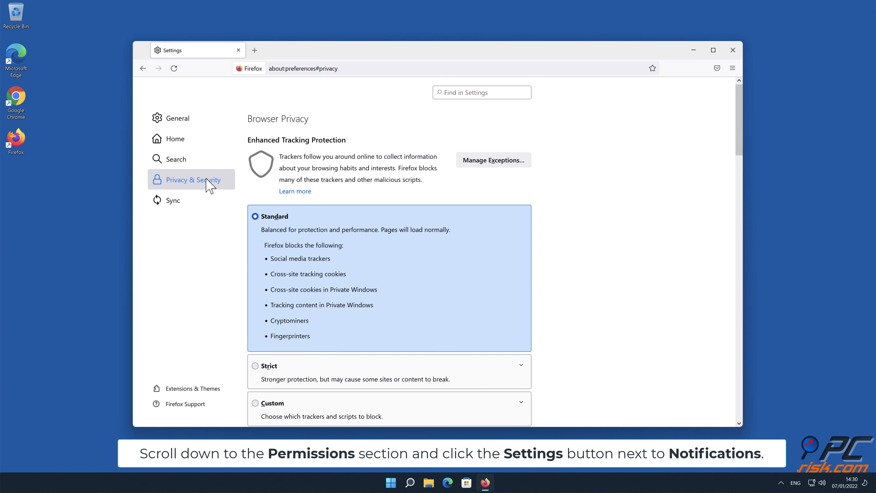
scroll("down", 3)
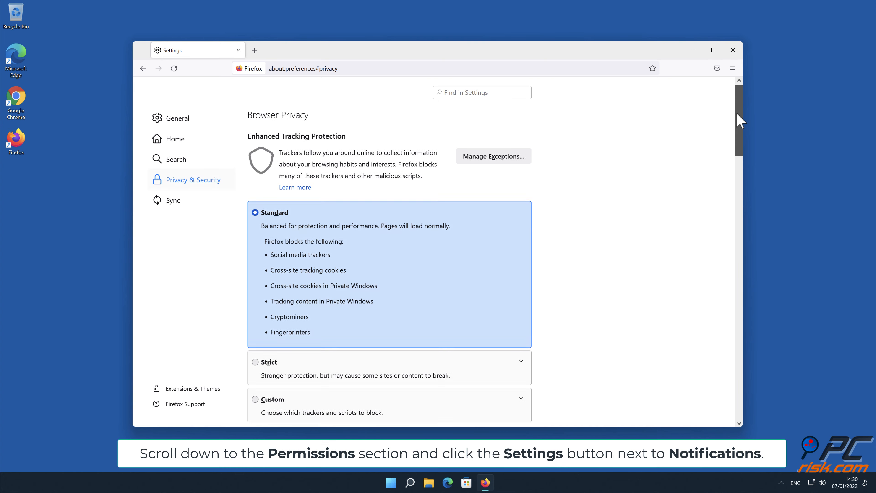
scroll("down", 3)
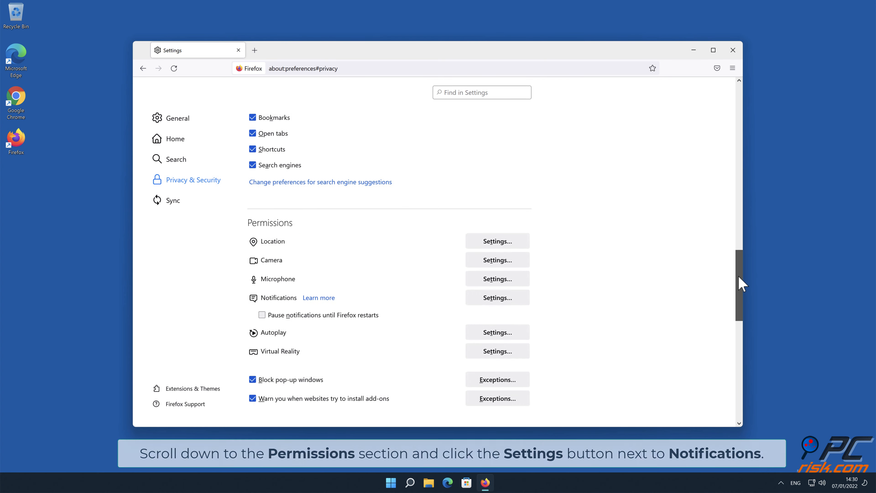
scroll("down", 3)
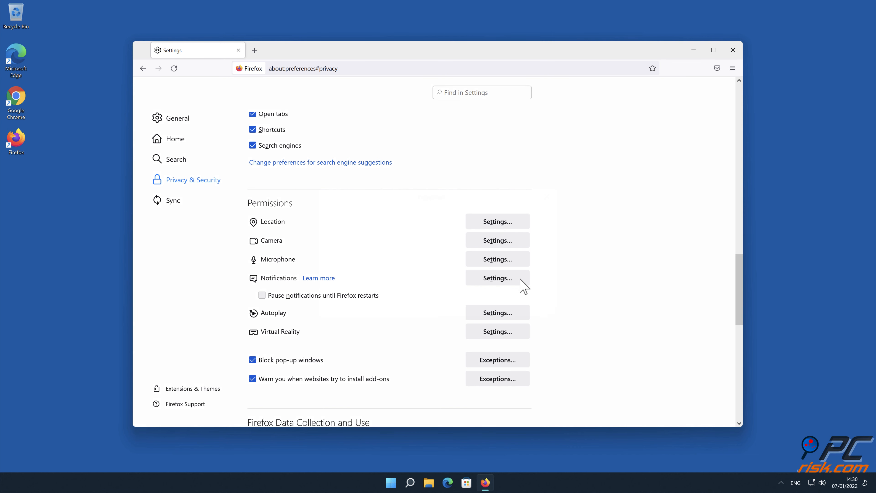
left_click(497, 278)
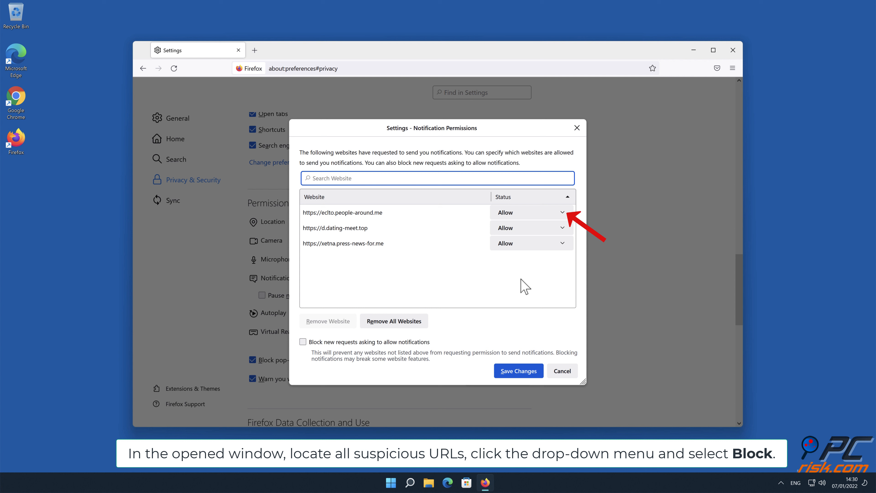
mouse_move(564, 216)
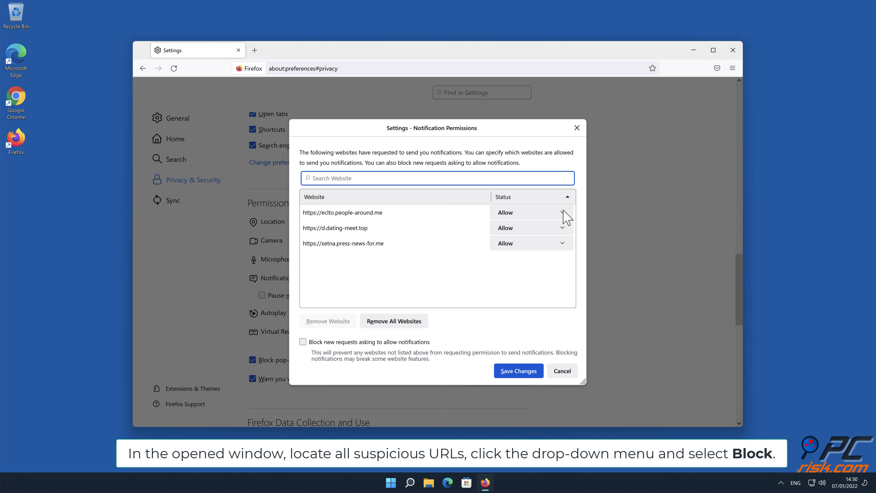